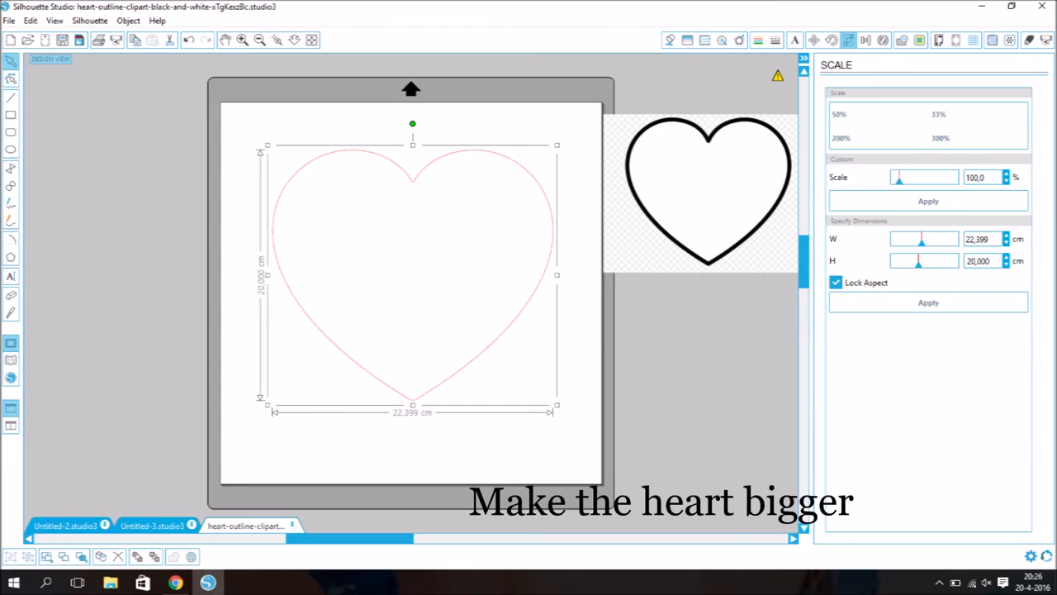
Type FAMILY, crop it to the heart shape, and bring up tracing for a second heart
{"action": "type", "text": "FAMILY"}
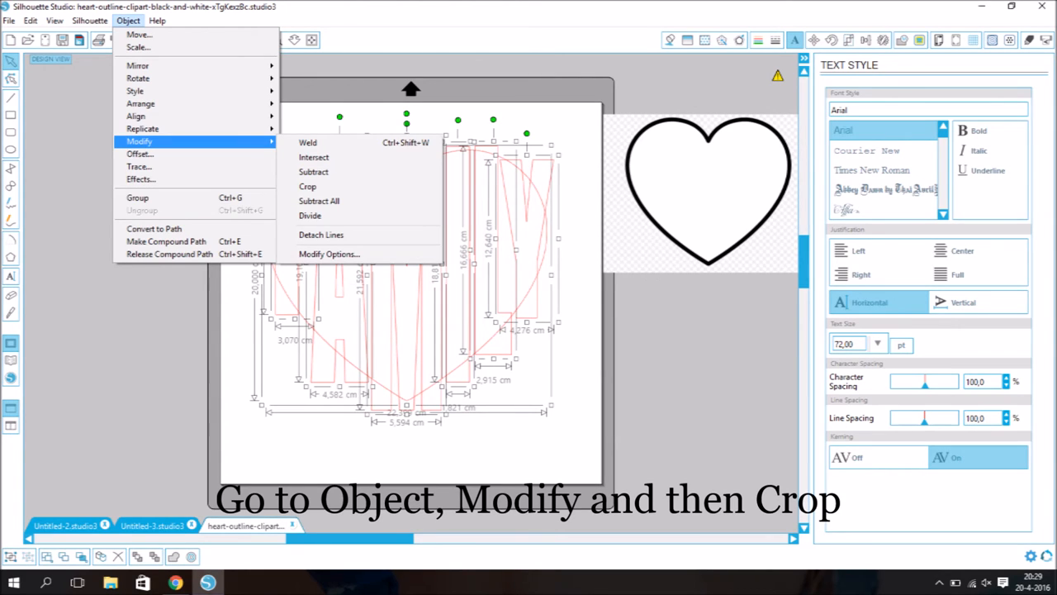
{"action": "left_click", "coordinate": [307, 186]}
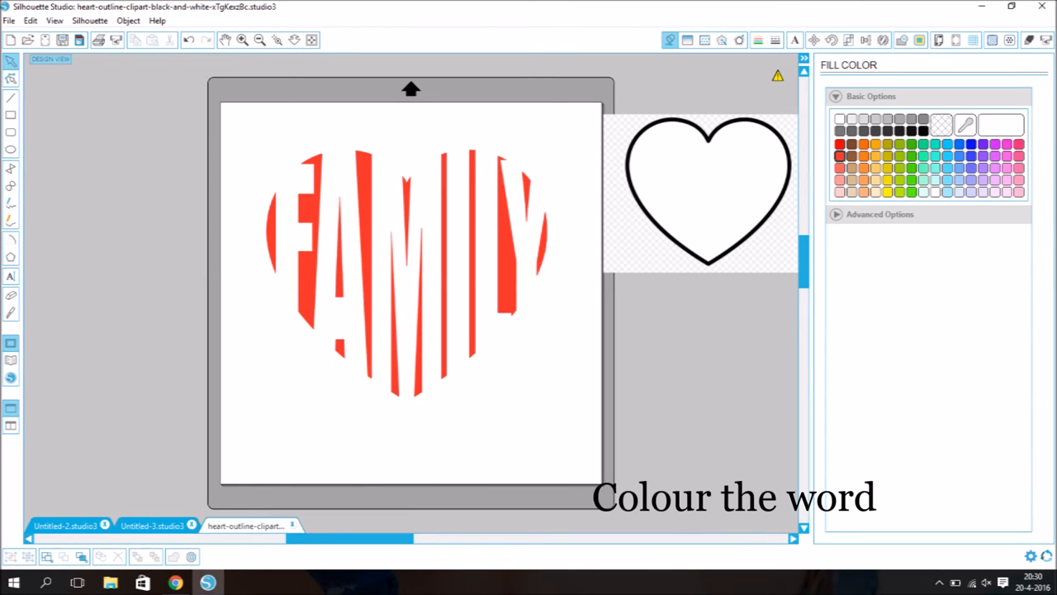
{"action": "left_click", "coordinate": [920, 40]}
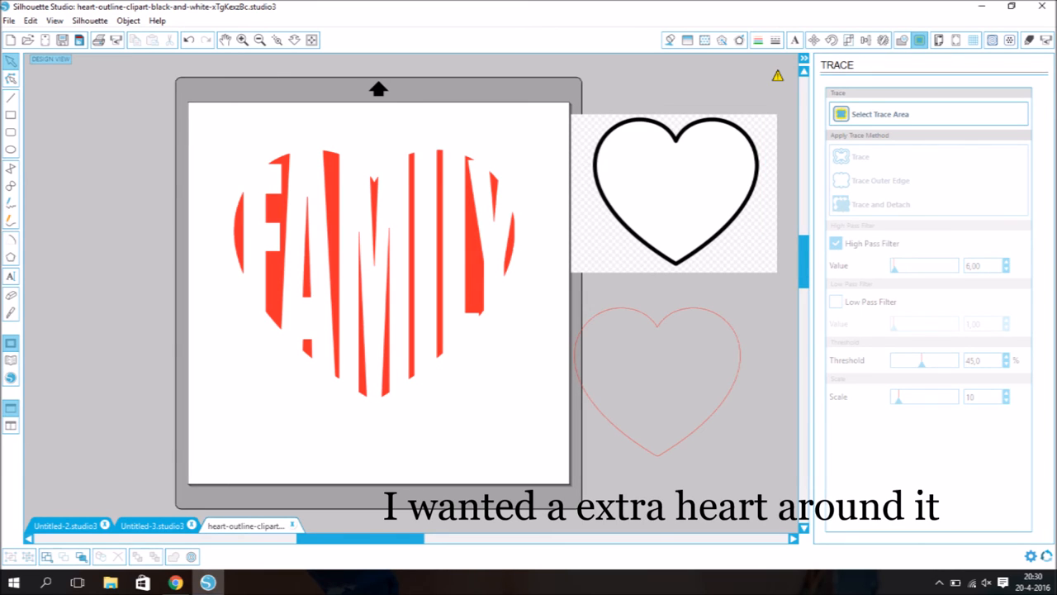